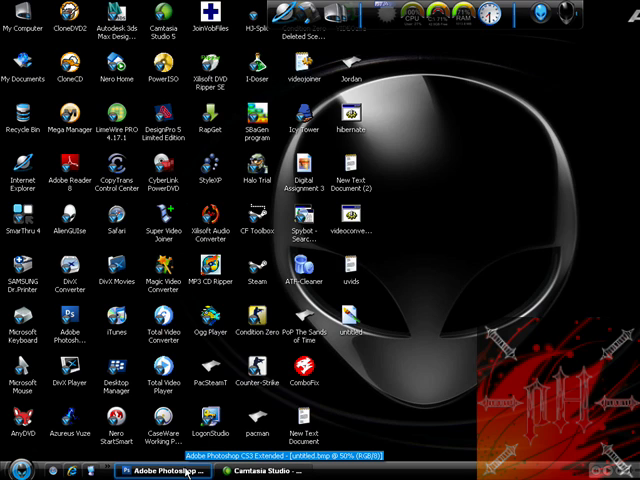
Restore and maximize the Photoshop window with the woman's portrait photo open
click(162, 472)
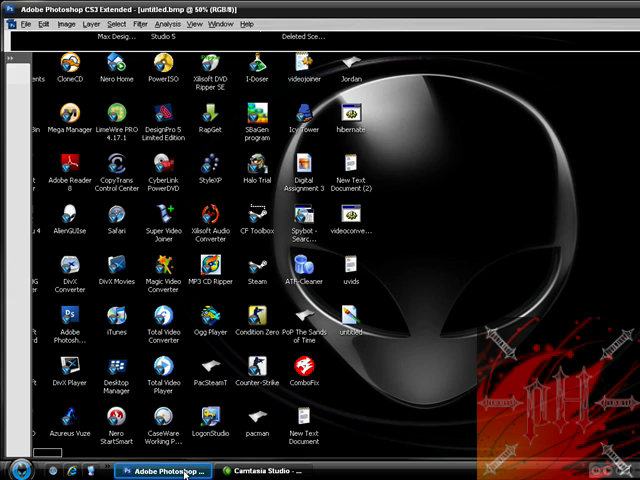
click(164, 472)
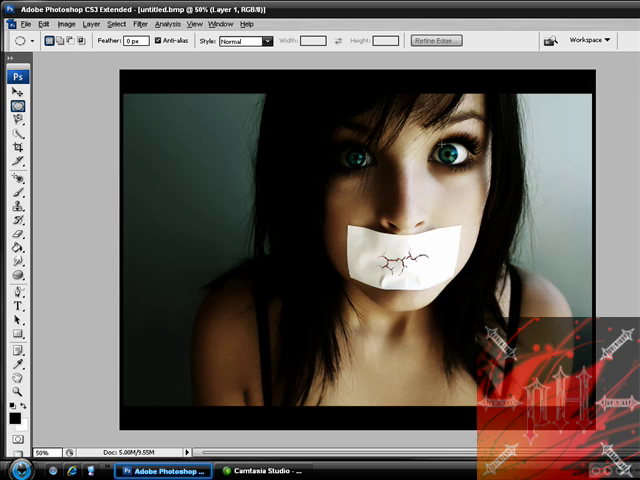
mouse_move(440, 142)
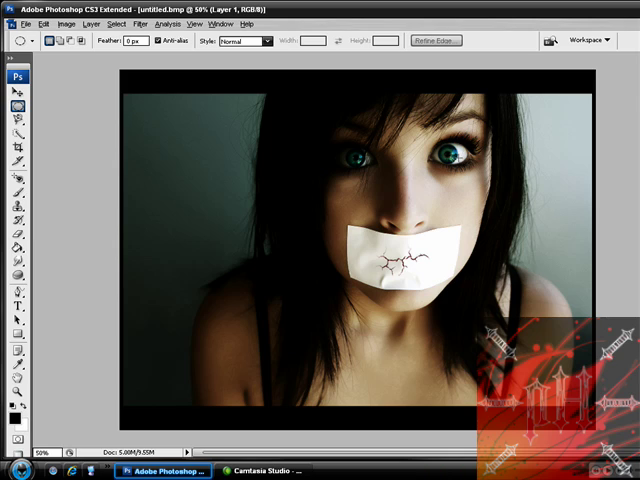
mouse_move(456, 160)
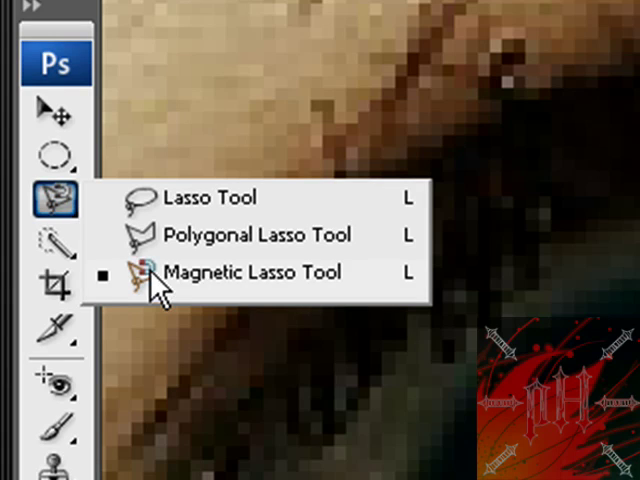
mouse_move(58, 196)
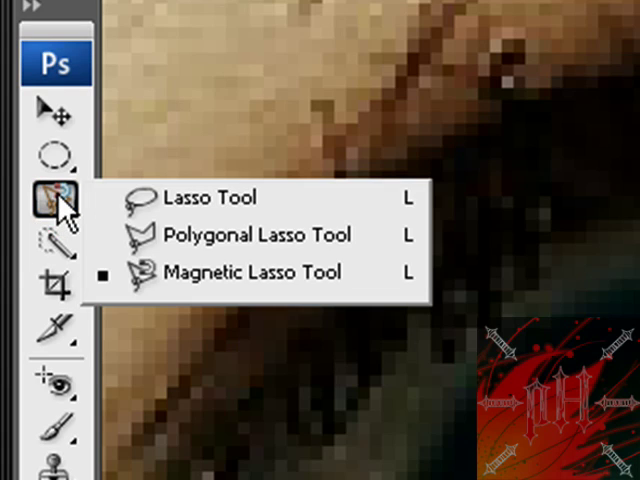
mouse_move(164, 272)
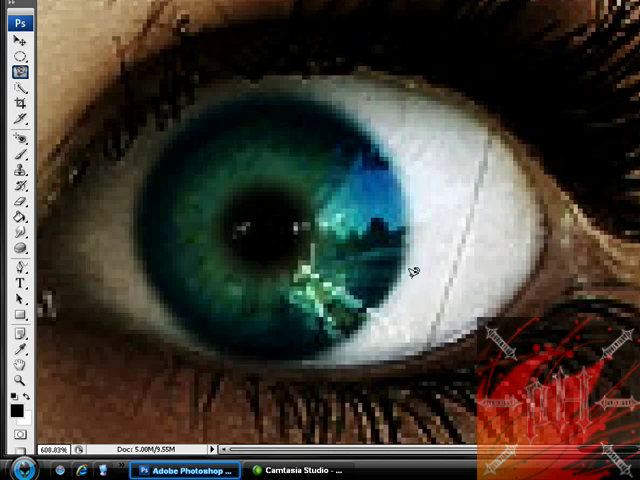
mouse_move(80, 56)
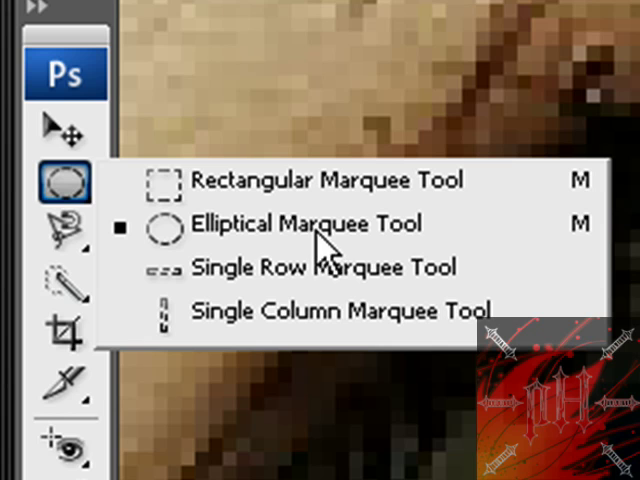
Select the iris with the Elliptical Marquee and go to the Image adjustments list
click(300, 224)
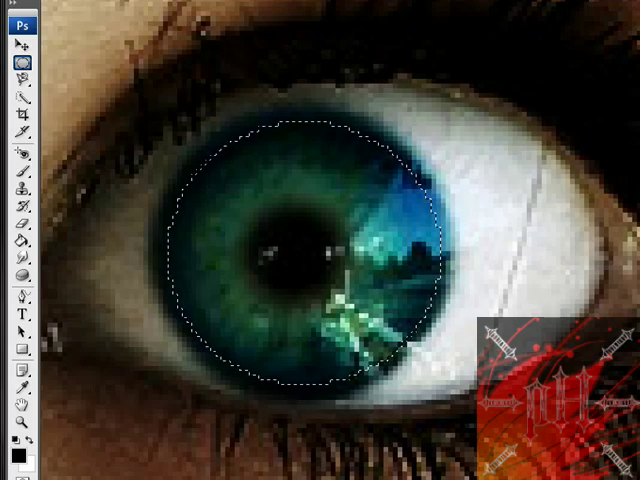
click(124, 44)
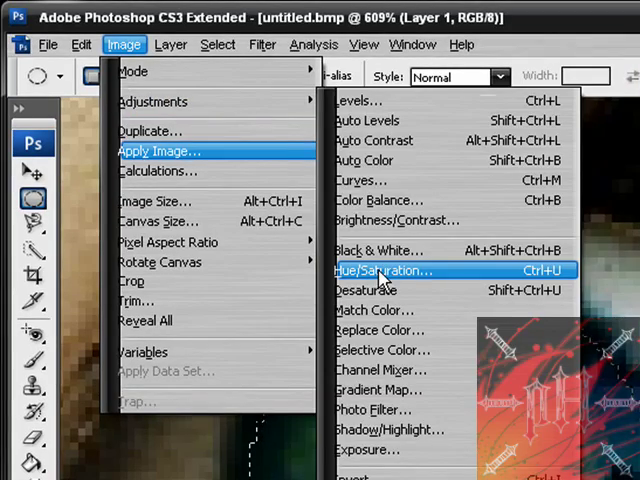
In Hue/Saturation, try several hues and settle the iris on magenta-red at Hue +180
click(380, 272)
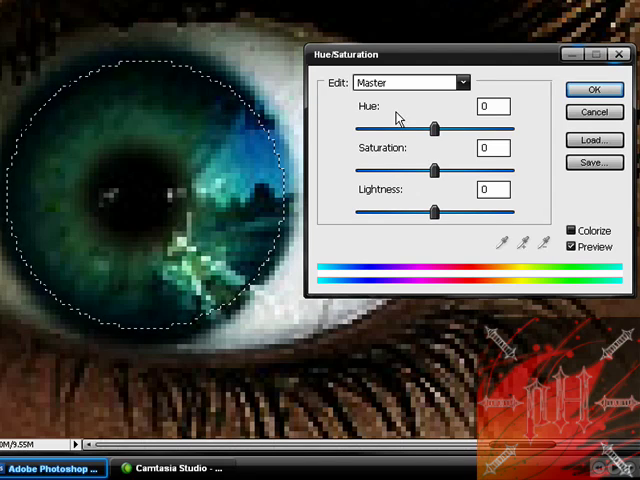
drag(432, 128, 430, 128)
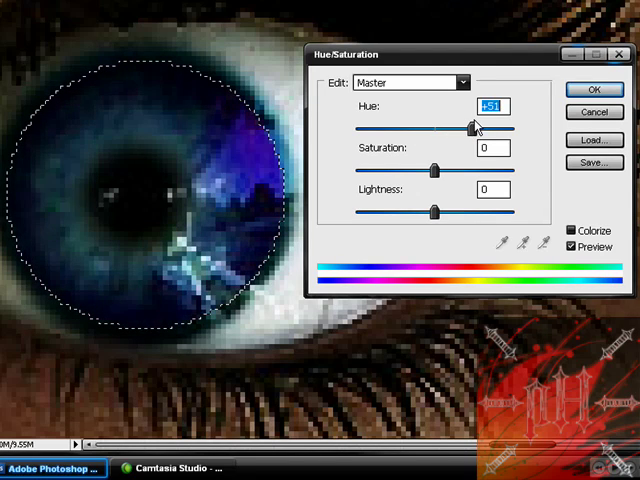
drag(470, 128, 490, 128)
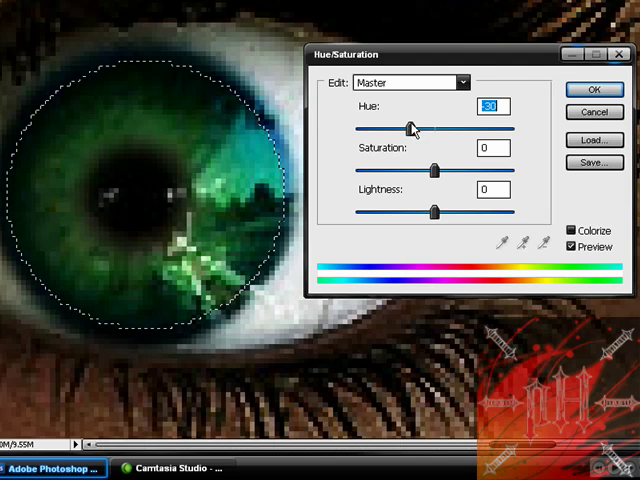
drag(410, 128, 364, 128)
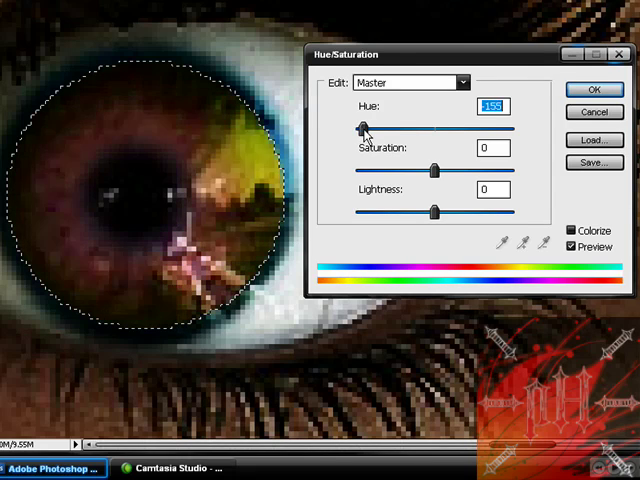
drag(364, 128, 344, 128)
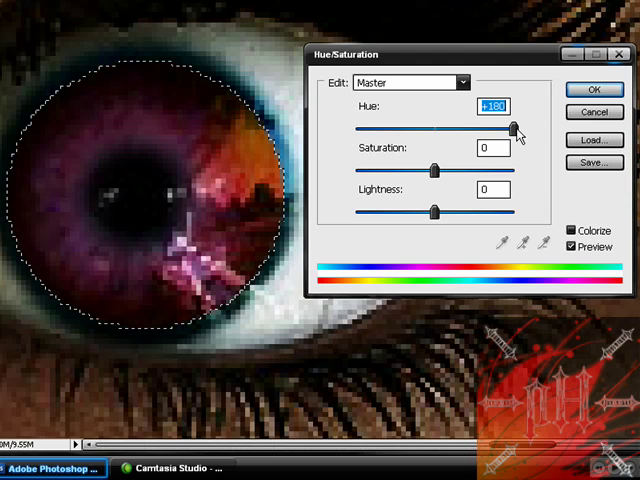
drag(512, 128, 490, 128)
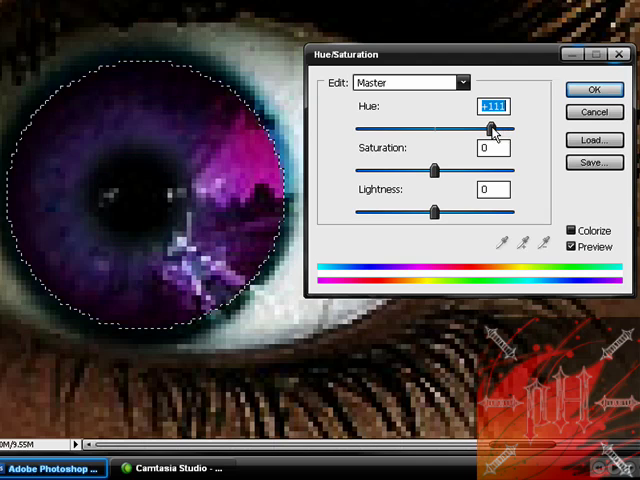
drag(490, 128, 516, 128)
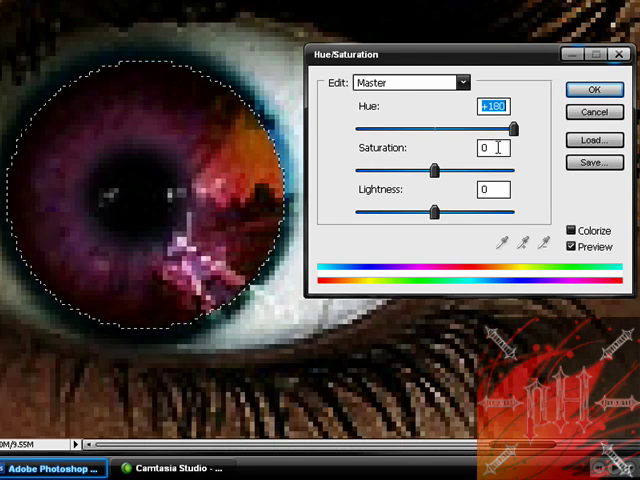
Boost the iris Saturation, experimenting higher and lower, ending at about +51
drag(434, 170, 432, 170)
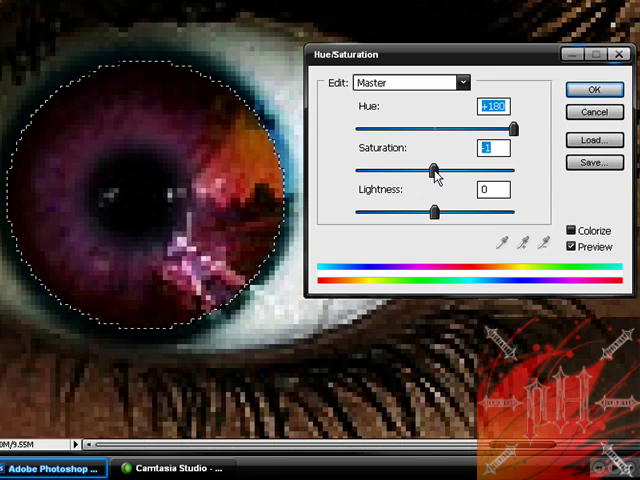
drag(436, 170, 480, 170)
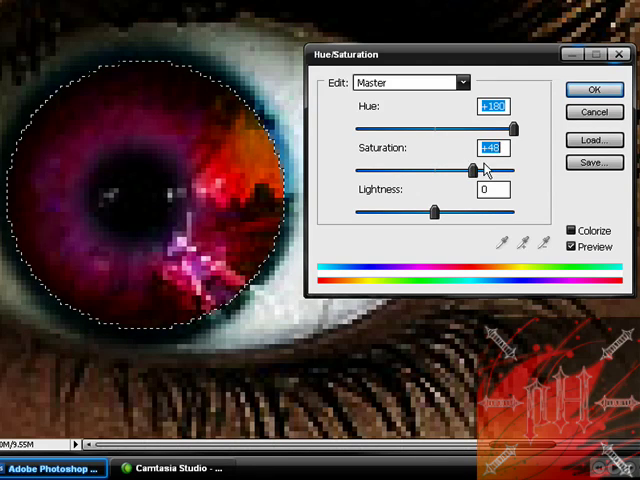
drag(464, 164, 516, 164)
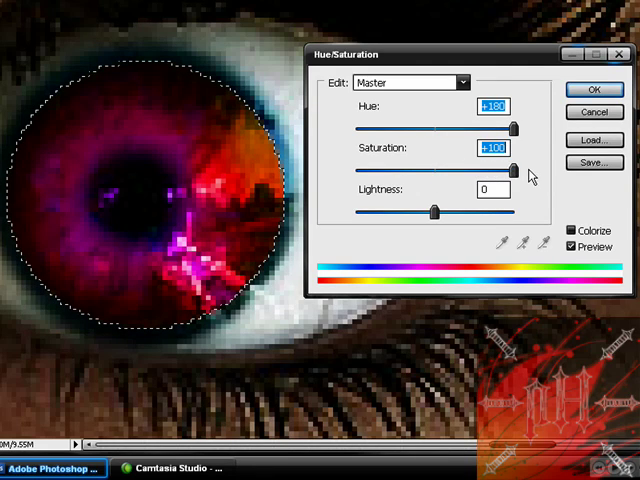
drag(516, 168, 472, 168)
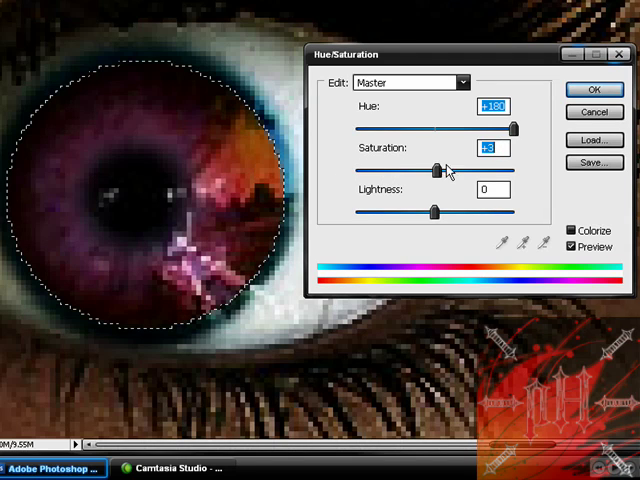
drag(434, 168, 472, 168)
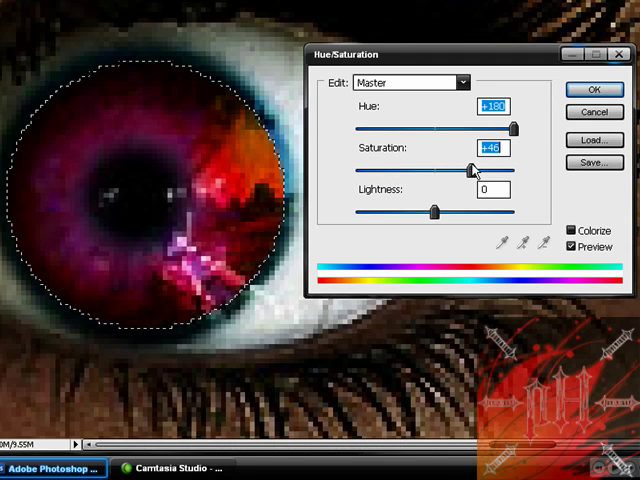
drag(470, 170, 476, 170)
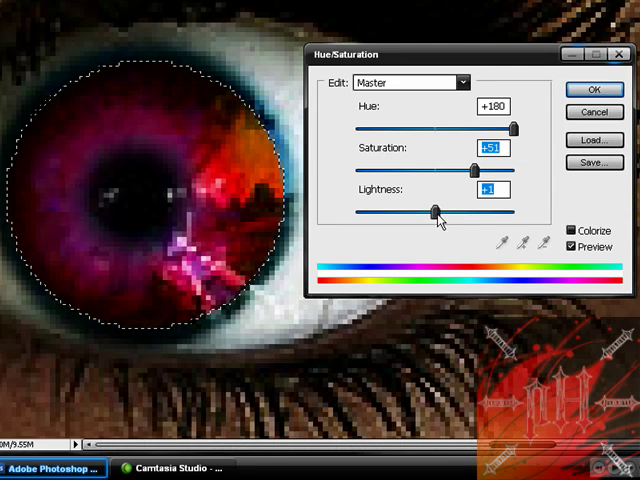
Experiment with Lightness from white to black and return it to 0
drag(432, 212, 502, 212)
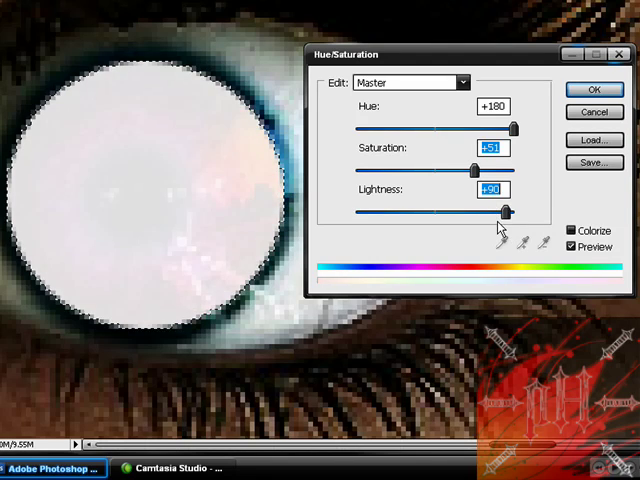
drag(502, 212, 436, 212)
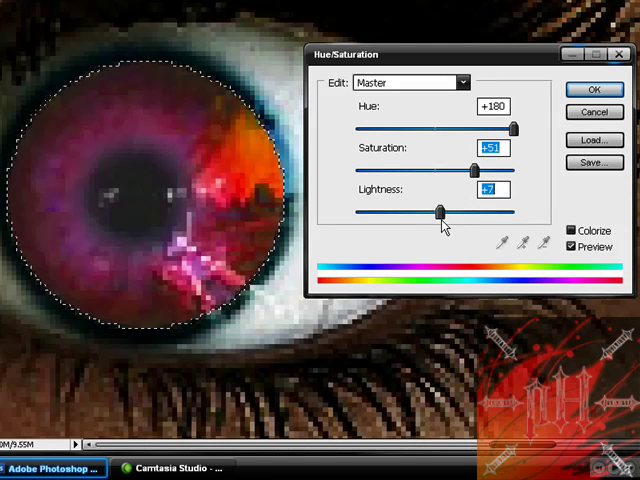
drag(436, 212, 360, 212)
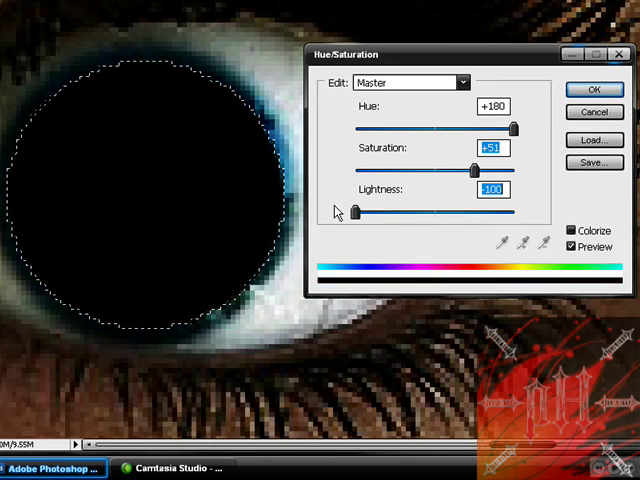
drag(360, 212, 396, 212)
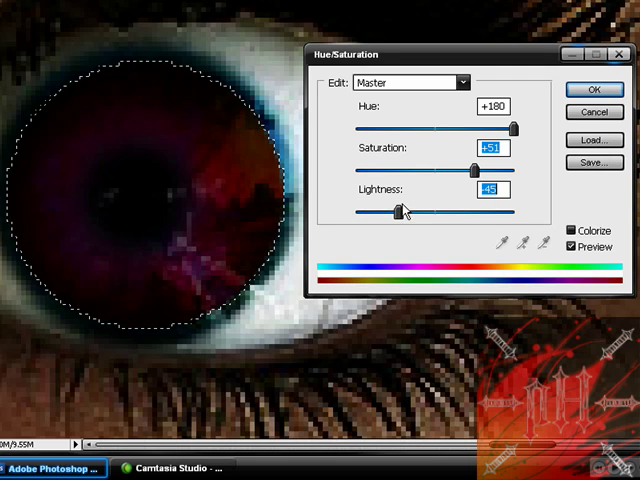
drag(384, 212, 436, 212)
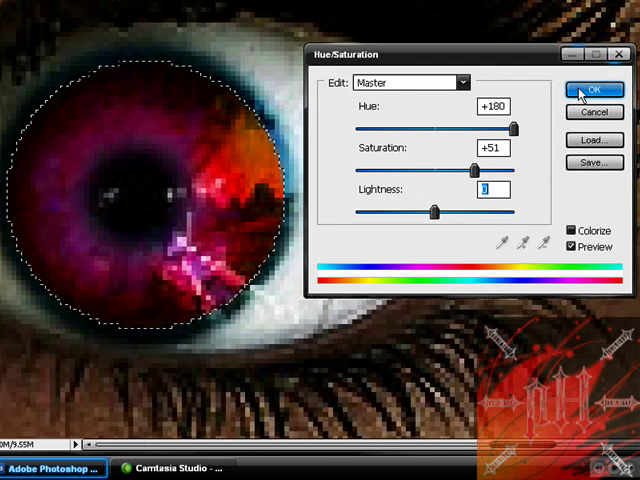
Confirm the first iris recolor and draw a circular selection around the second iris
click(592, 88)
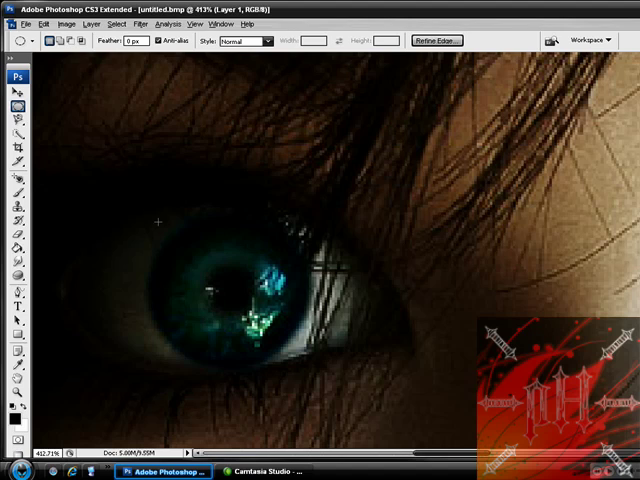
drag(160, 224, 250, 290)
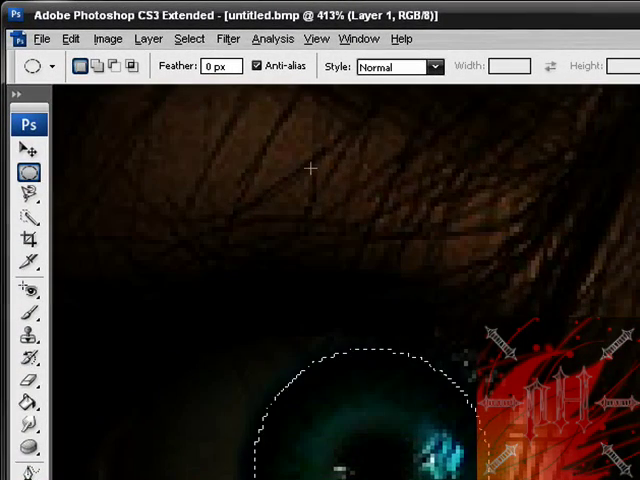
Apply Hue/Saturation with Hue +180 and Saturation +51 to the second iris
click(108, 38)
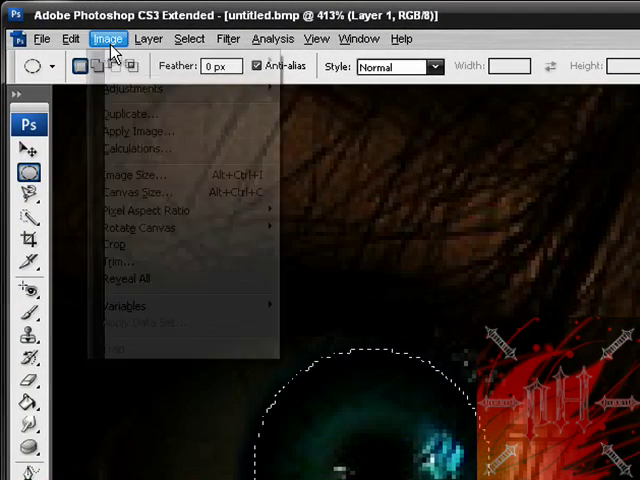
mouse_move(120, 112)
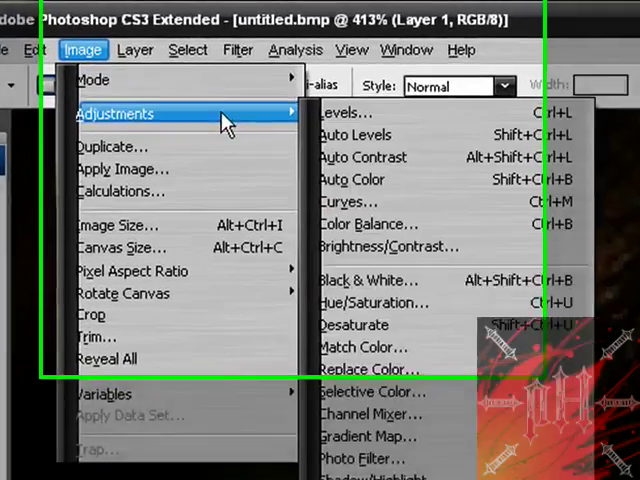
mouse_move(410, 390)
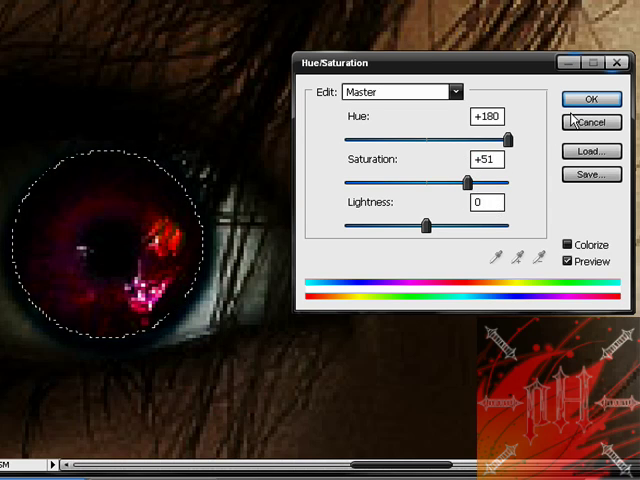
click(592, 98)
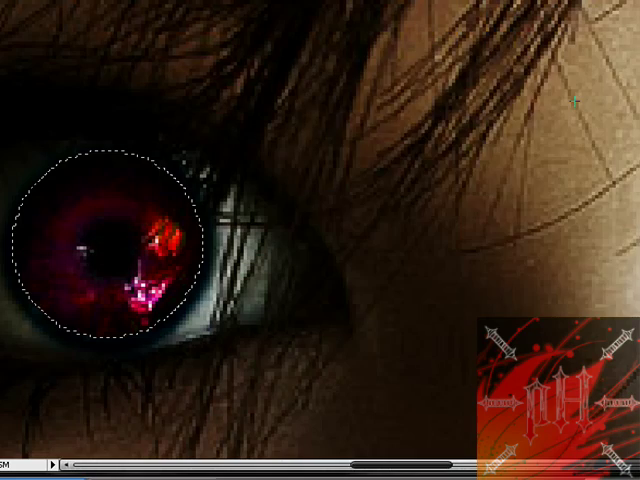